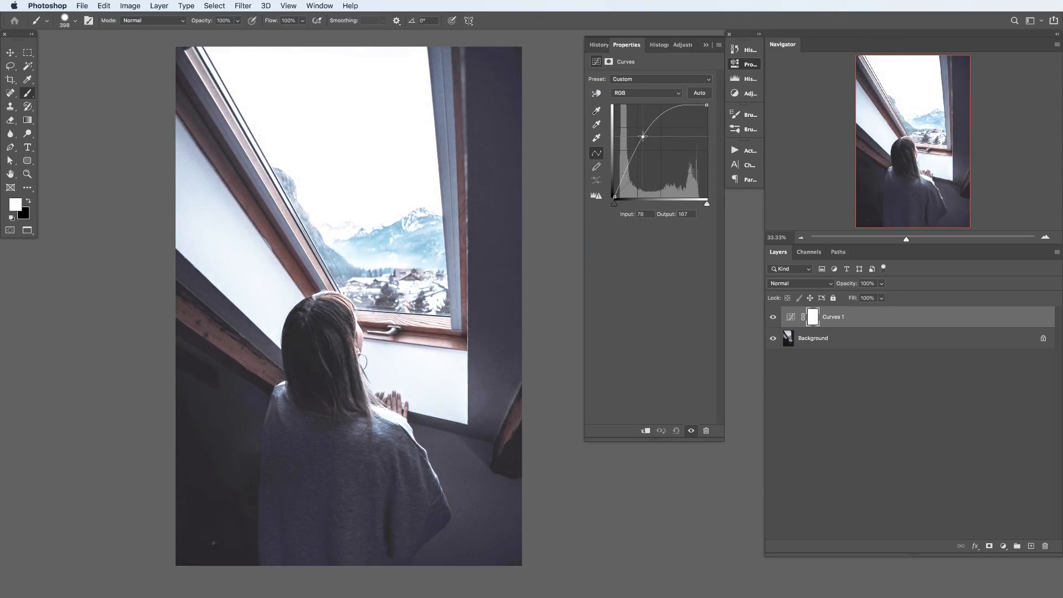
# Review Curves 1's blending options, then remove the layer to restore the original dark photo
pyautogui.doubleClick(813, 317)
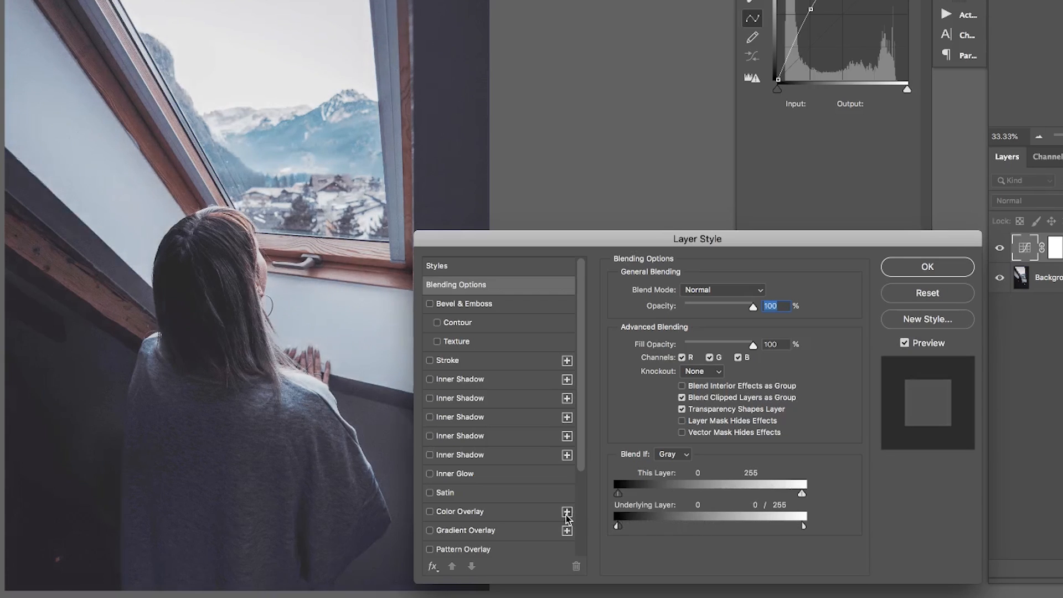
pyautogui.click(926, 267)
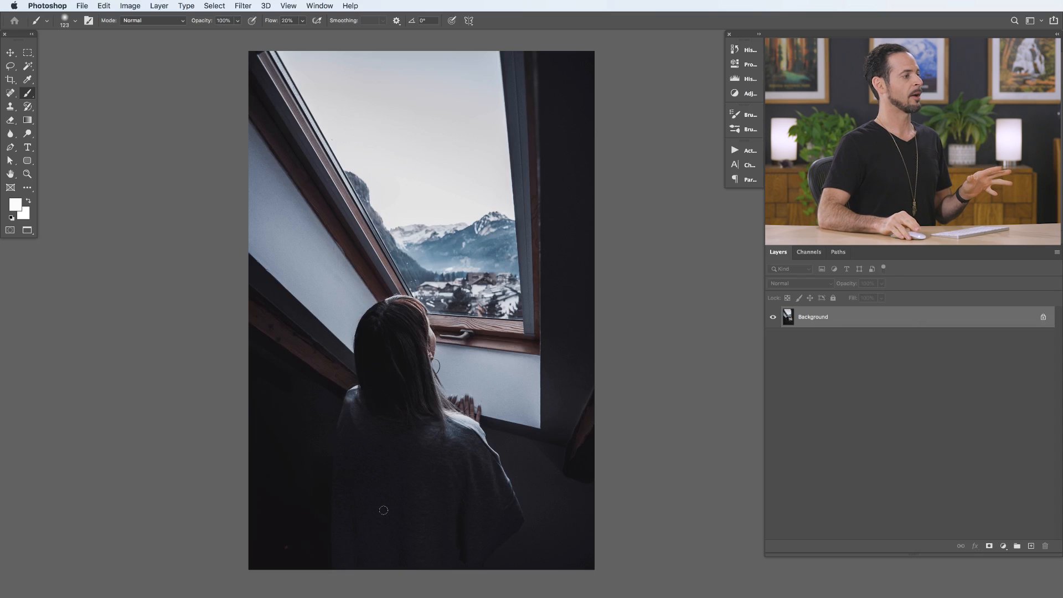
pyautogui.moveTo(546, 271)
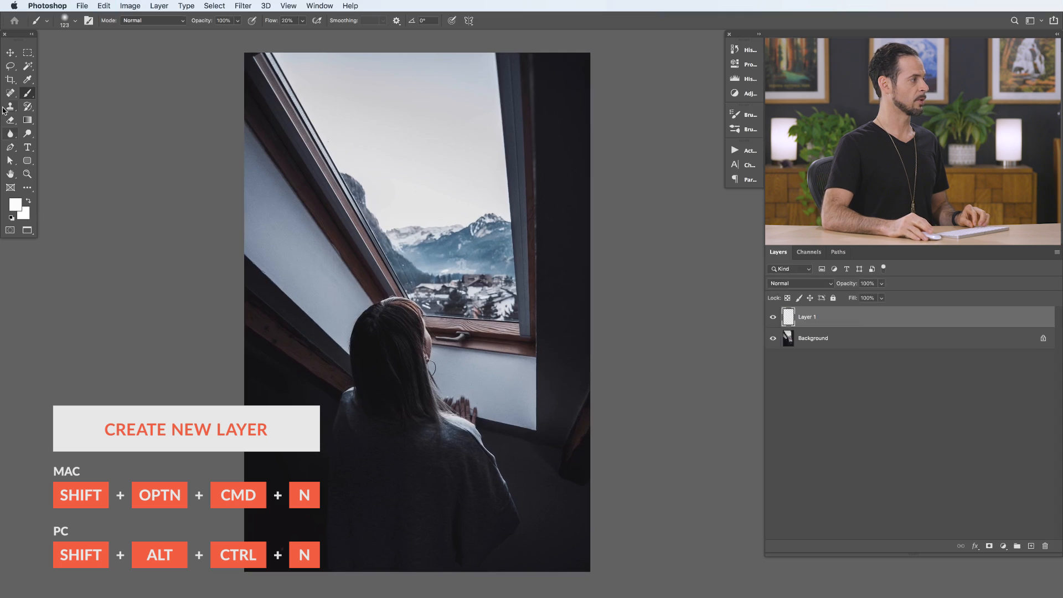
# Paint white then red brush bands on a new empty Layer 1, picking red in the Color Picker
pyautogui.click(10, 207)
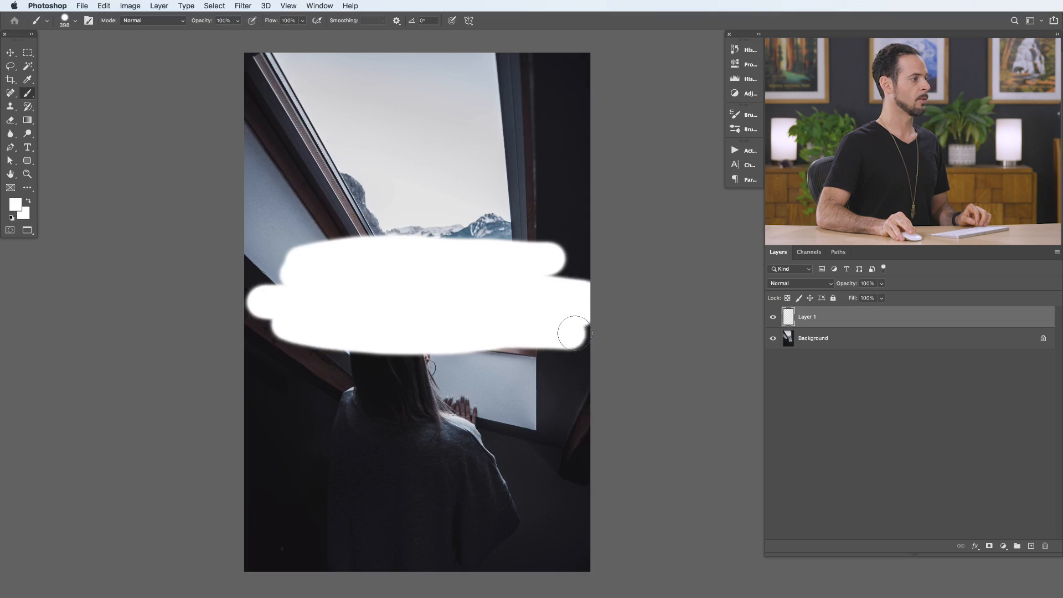
pyautogui.click(10, 207)
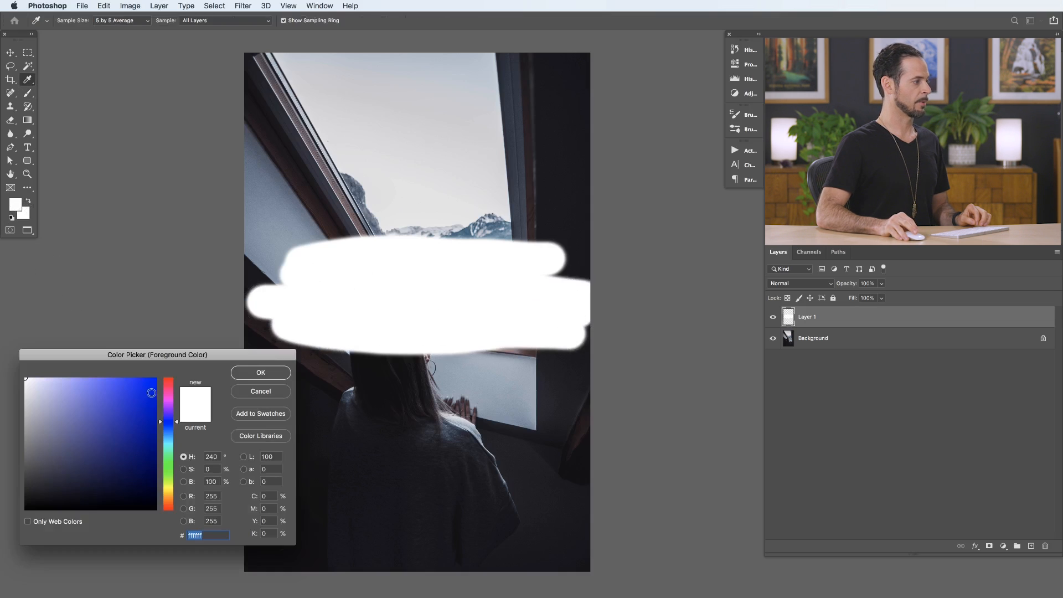
pyautogui.click(259, 372)
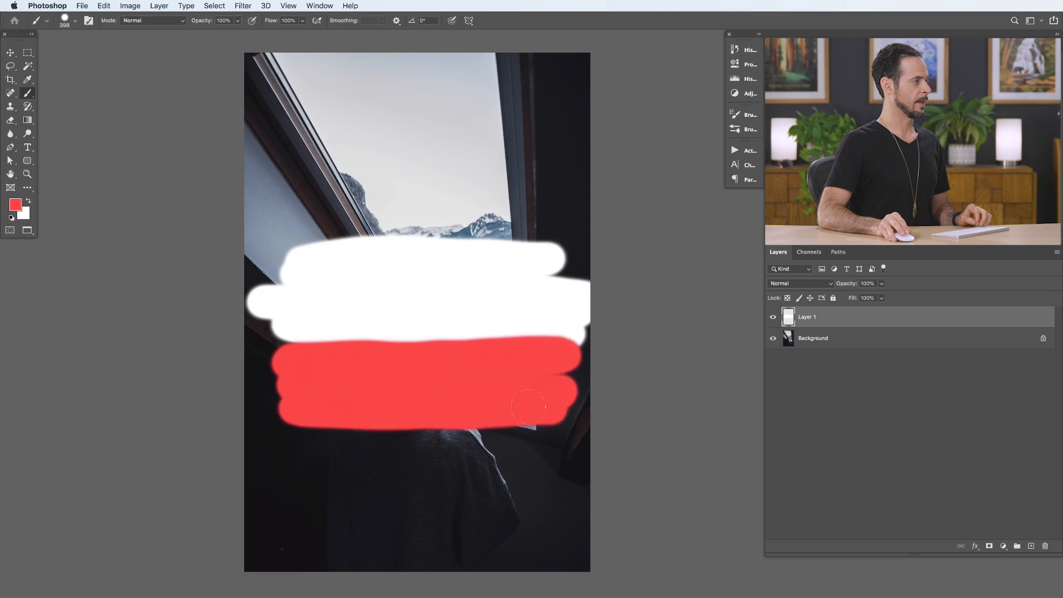
pyautogui.click(16, 204)
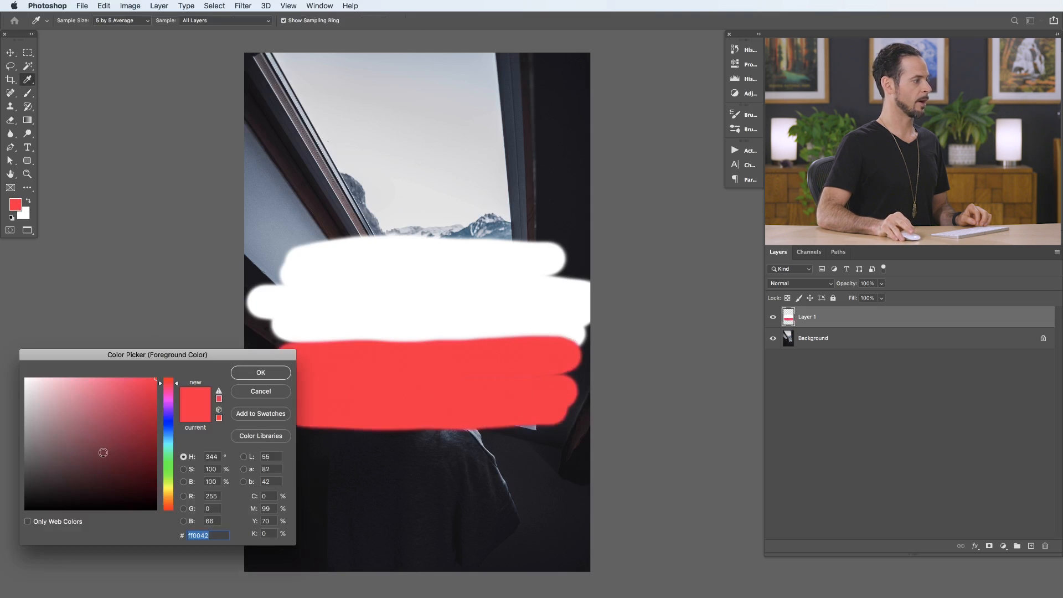
pyautogui.click(259, 372)
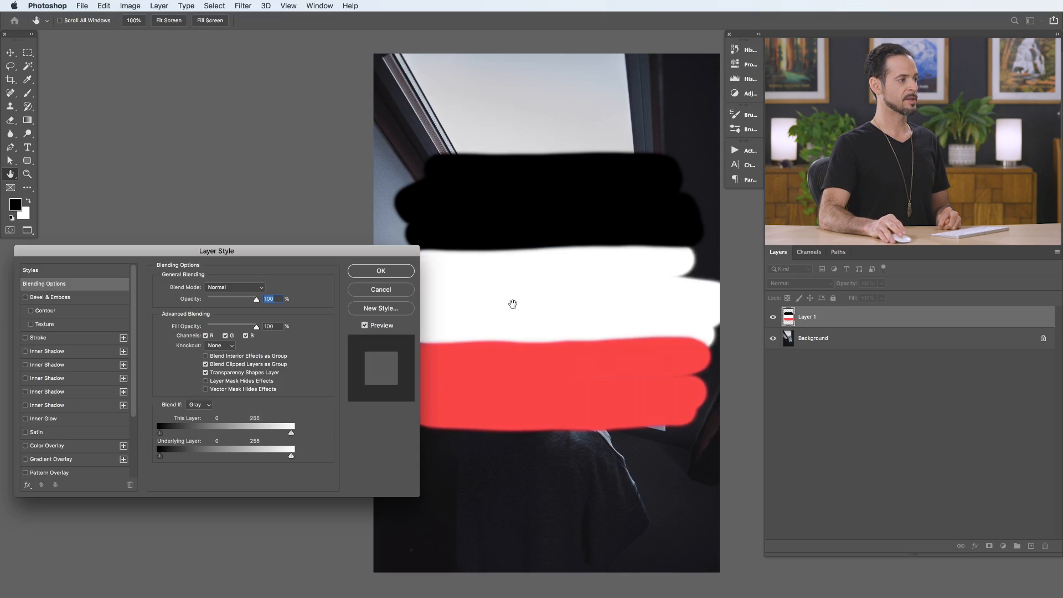
pyautogui.moveTo(591, 277)
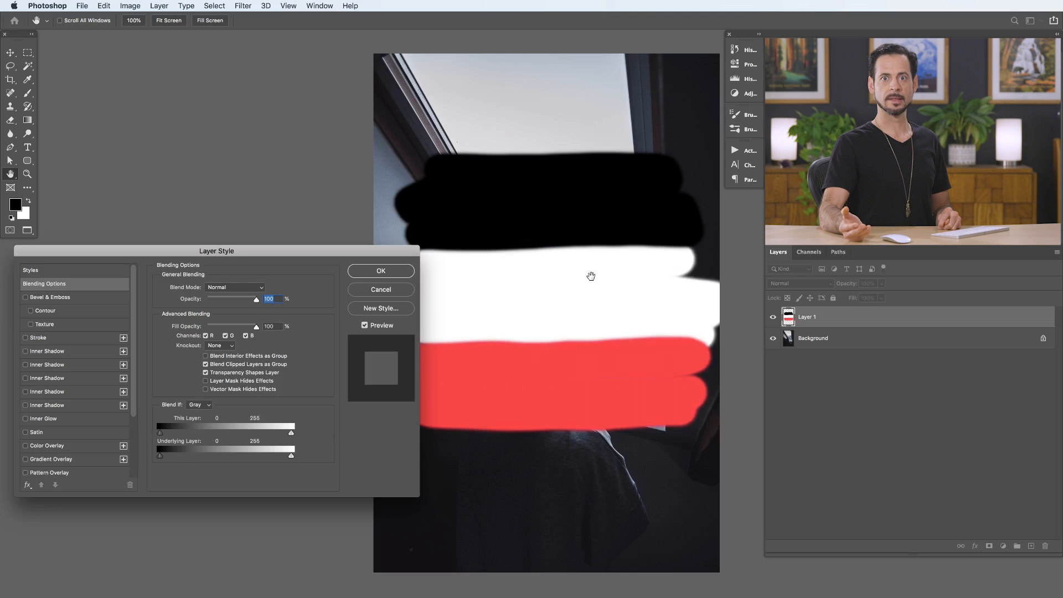
pyautogui.moveTo(577, 304)
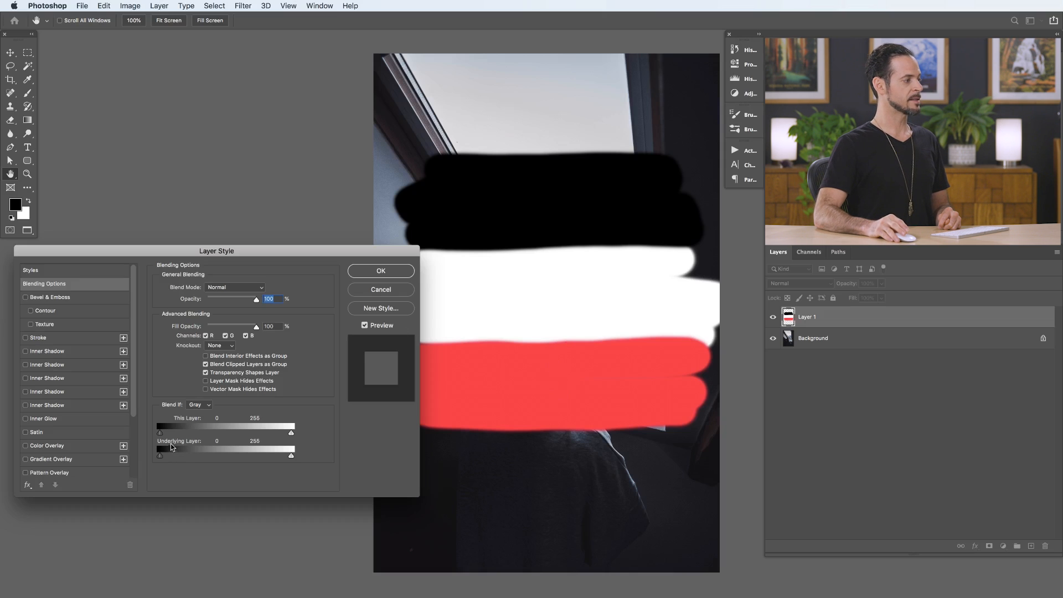
pyautogui.moveTo(160, 459)
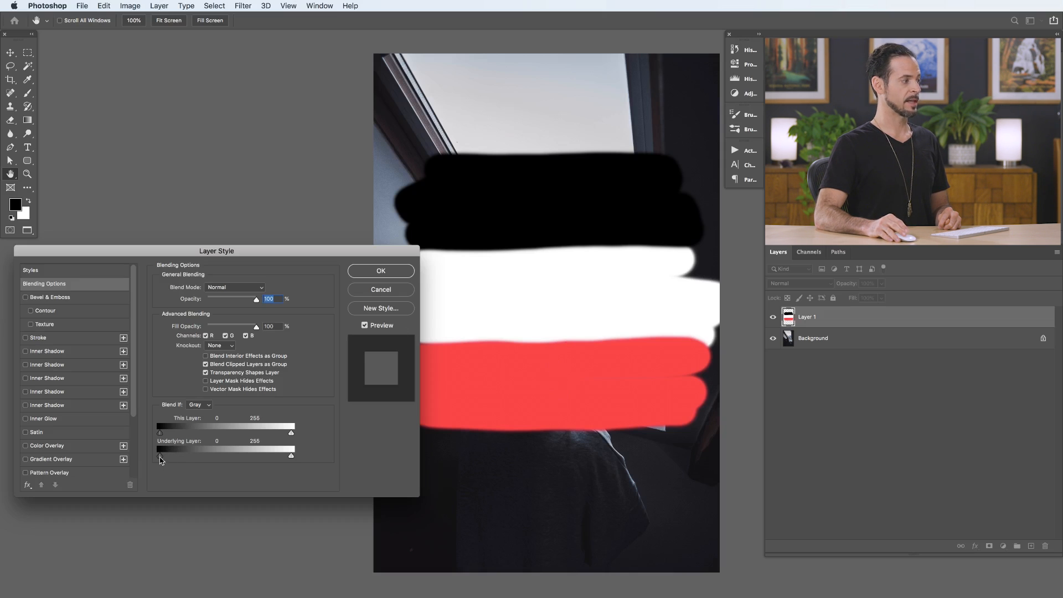
pyautogui.moveTo(571, 297)
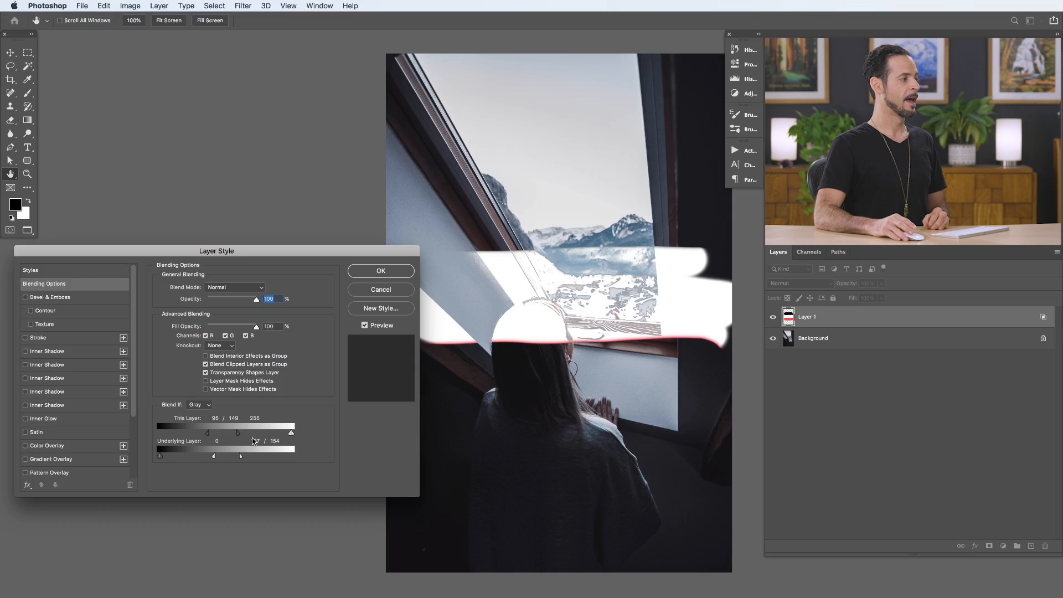
# Cancel the Layer Style dialog, delete the painted Layer 1, and bring up the adjustment layer list
pyautogui.click(379, 270)
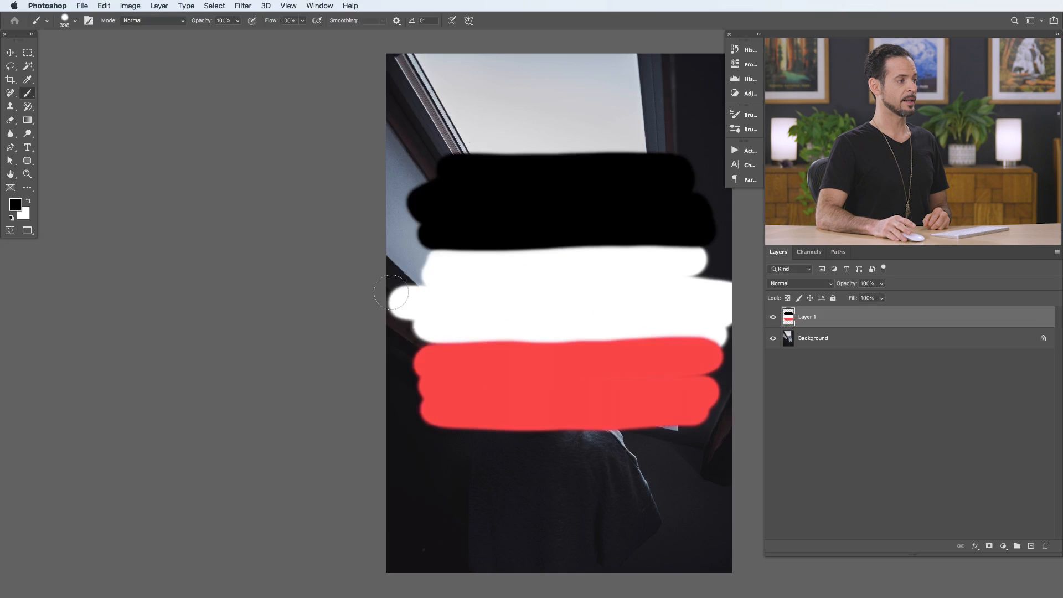
pyautogui.moveTo(566, 259)
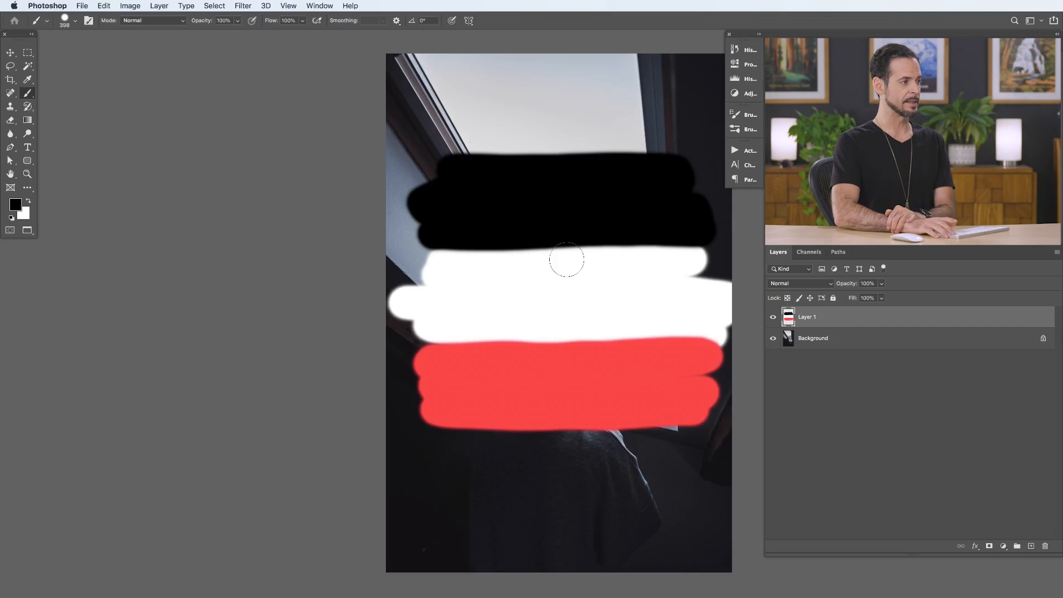
pyautogui.click(1045, 546)
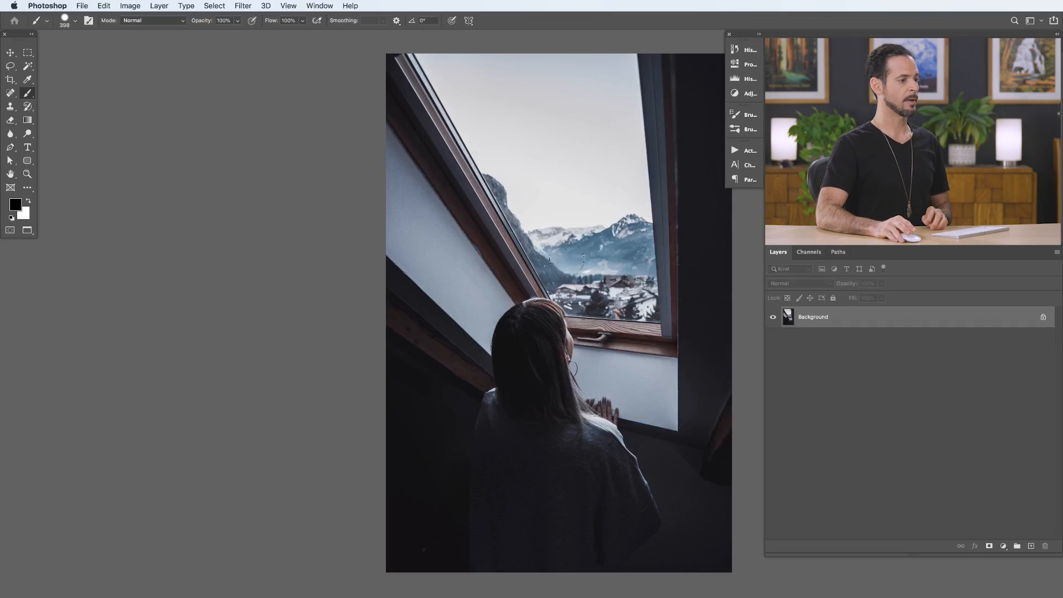
pyautogui.click(1003, 546)
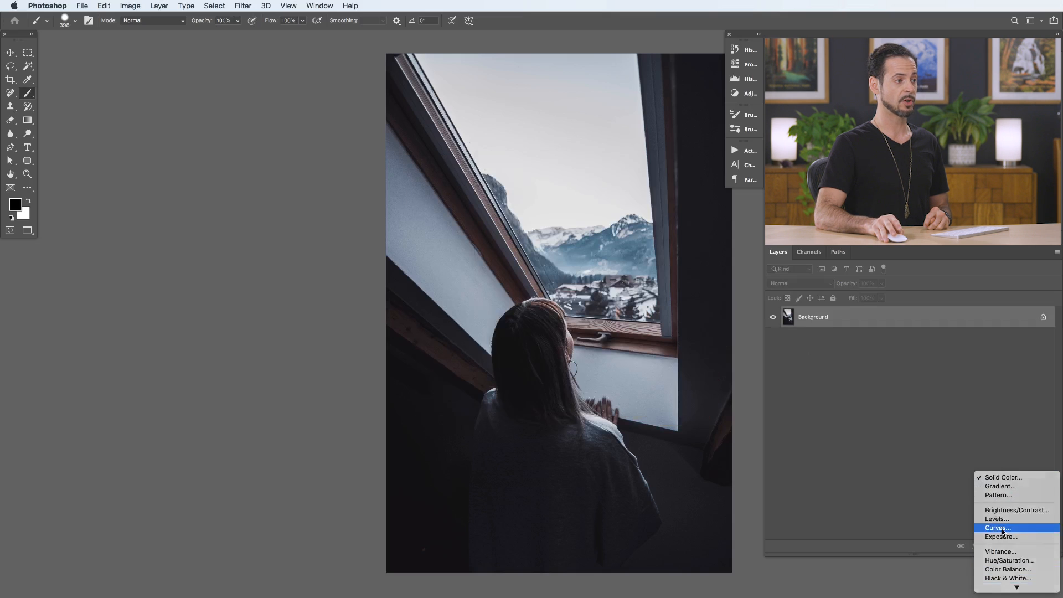
# Add Curves 1 with a raised RGB midtone curve brightening the photo, toggling it to compare
pyautogui.click(998, 527)
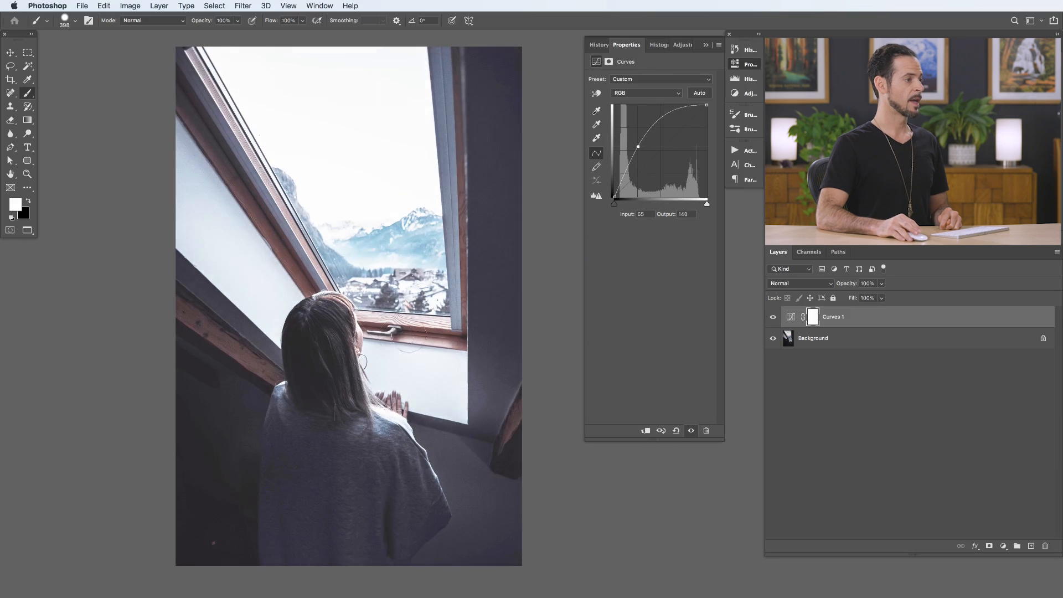
pyautogui.click(772, 317)
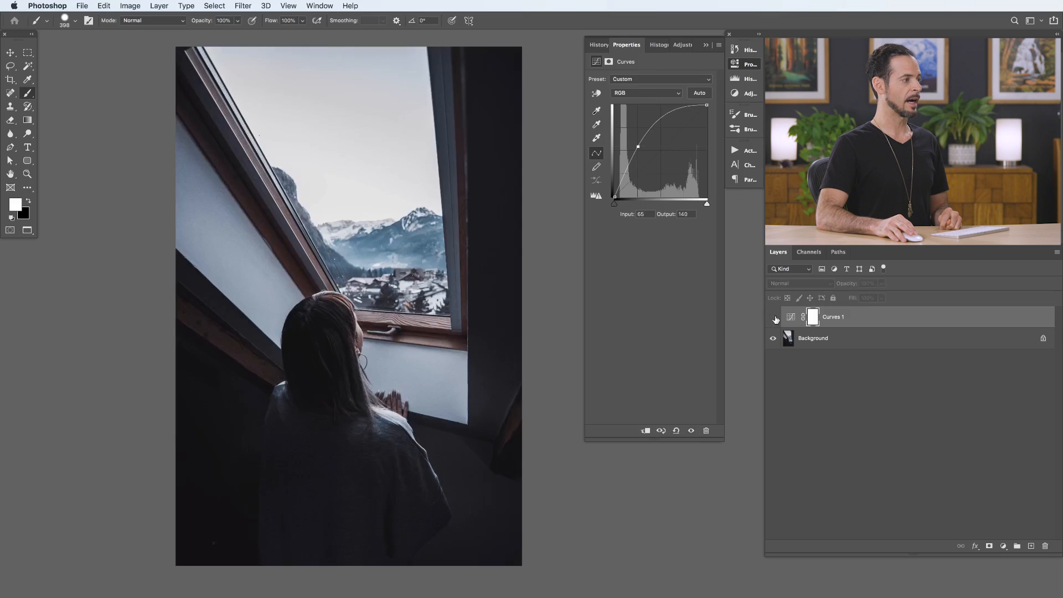
pyautogui.click(775, 316)
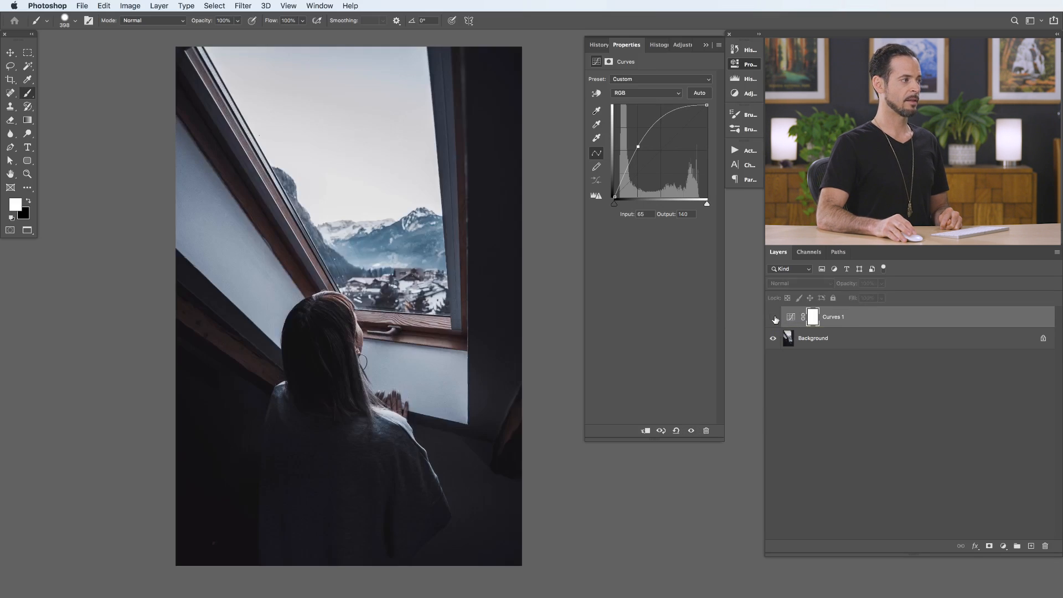
pyautogui.click(773, 319)
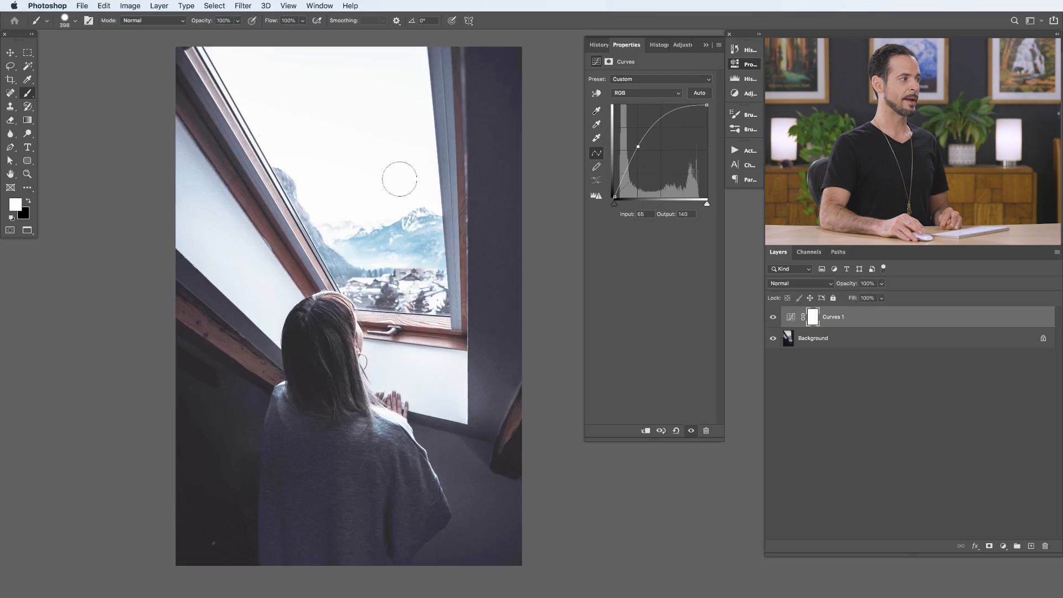
pyautogui.moveTo(344, 220)
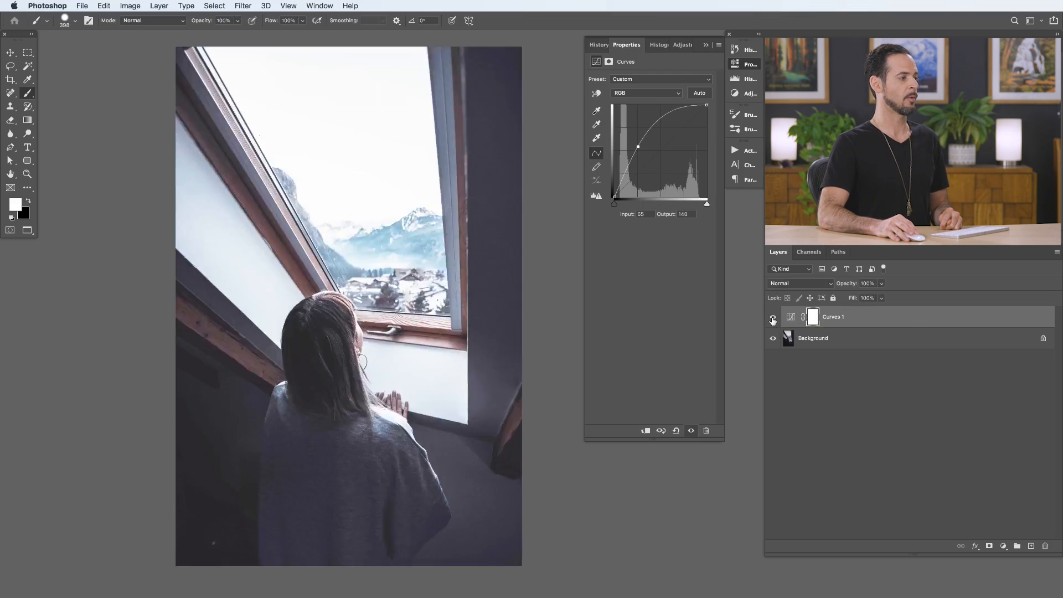
pyautogui.moveTo(773, 317)
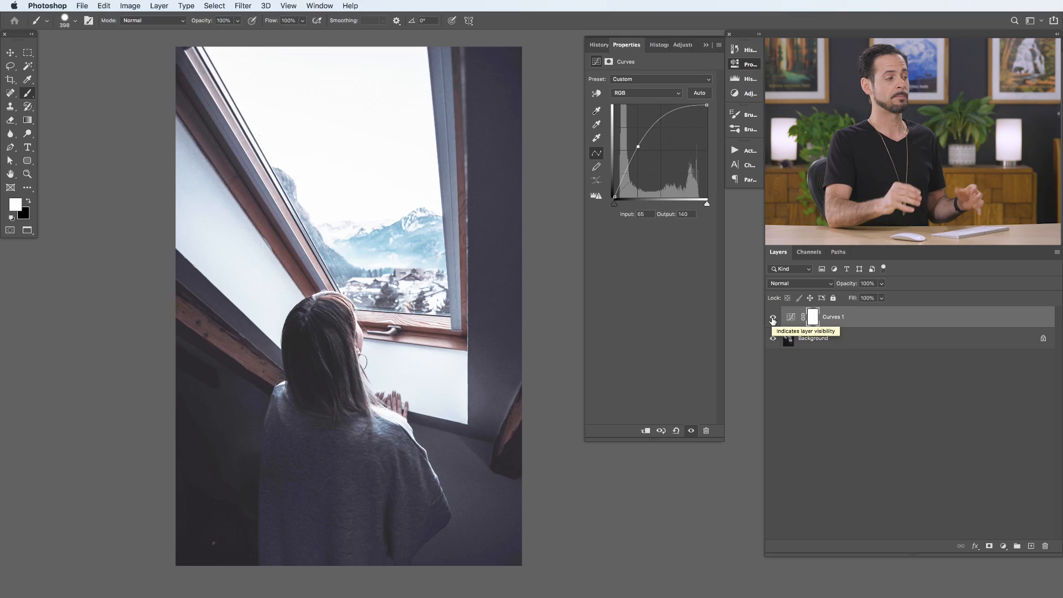
# Split Curves 1's Underlying Layer Blend If slider so brightening fades out of the lighter tones
pyautogui.click(773, 319)
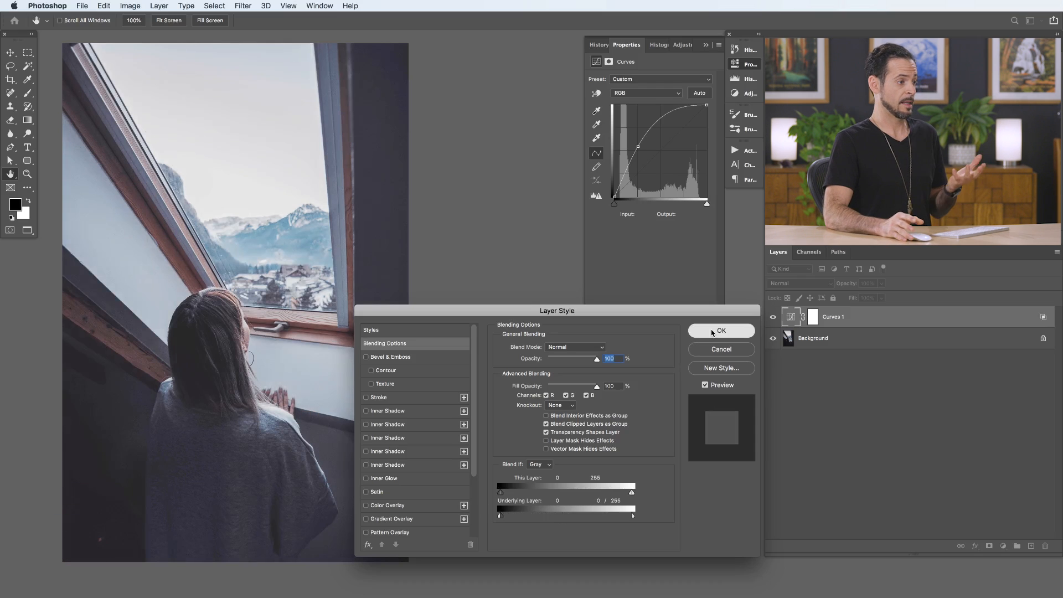
pyautogui.click(721, 331)
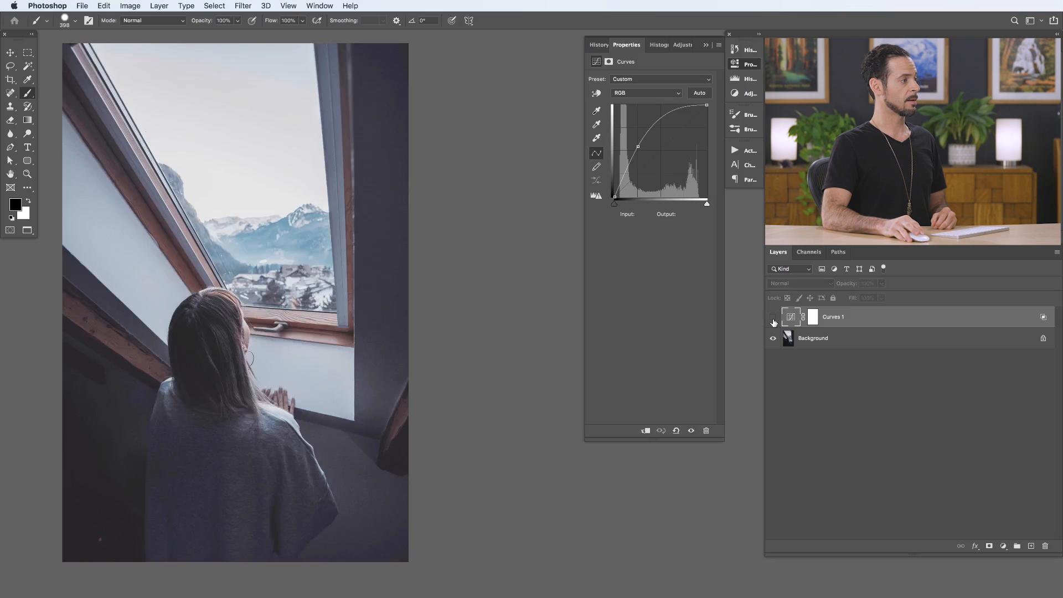
# Compare Curves 1 on and off and set its RGB point to input 75, output 136
pyautogui.click(773, 319)
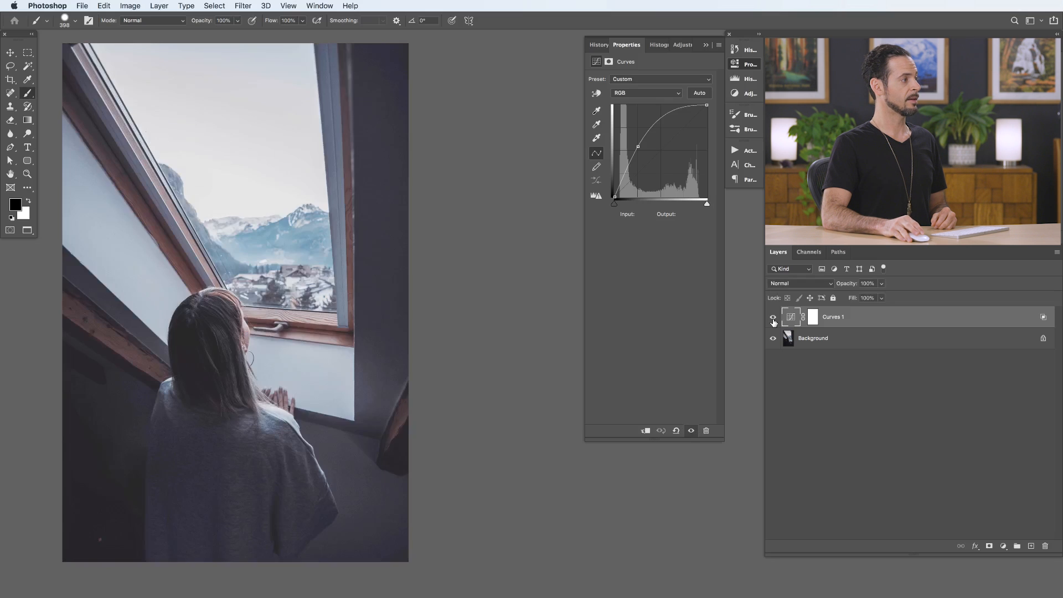
pyautogui.click(773, 317)
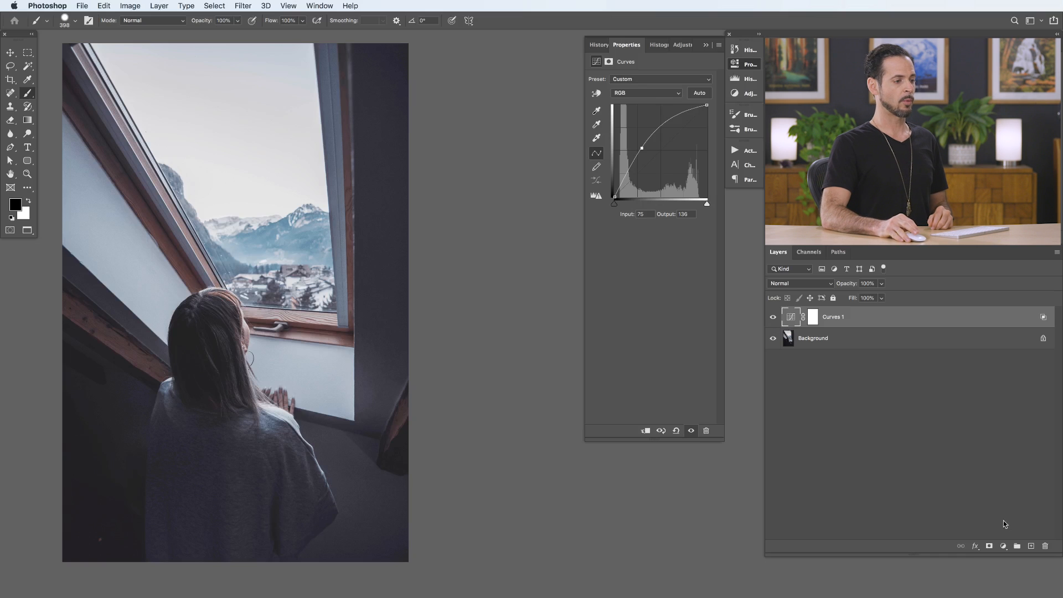
# Add Curves 2 raising the Red channel and lowering Blue to warm the photo, toggling it to compare
pyautogui.click(1004, 546)
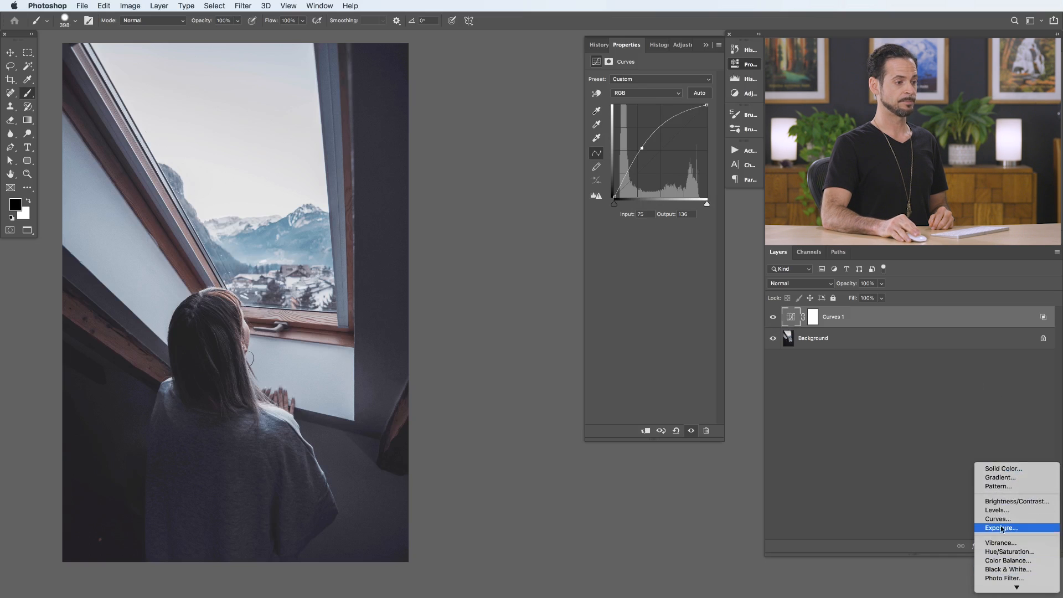
pyautogui.click(998, 518)
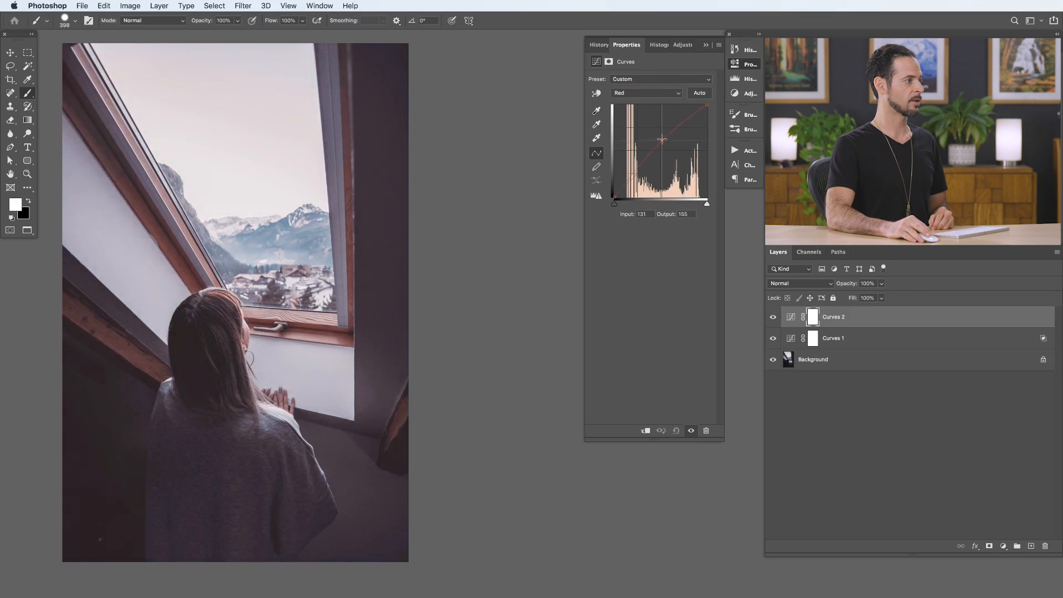
pyautogui.click(644, 93)
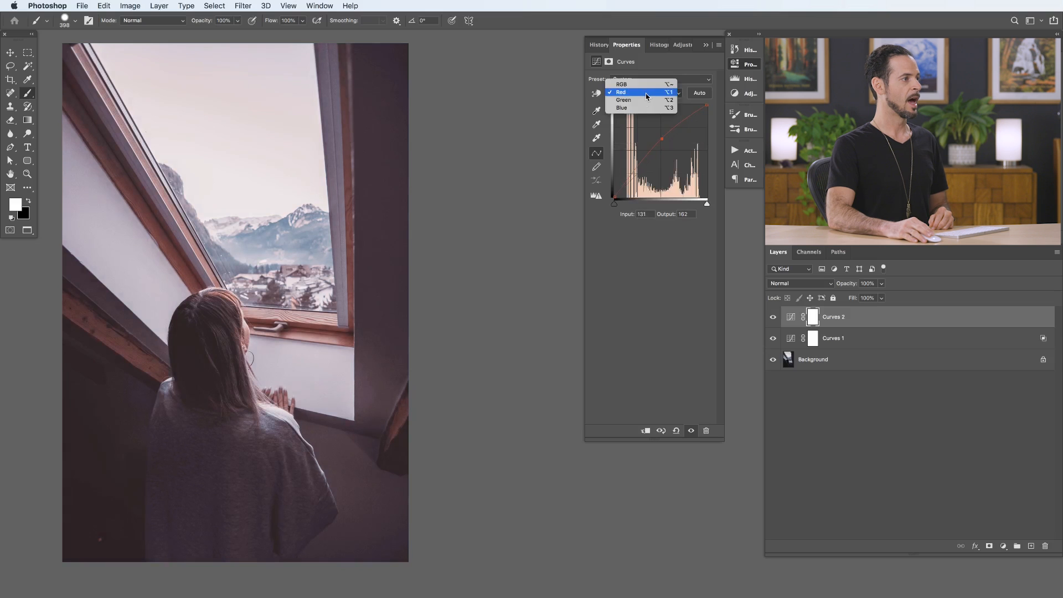
pyautogui.click(621, 107)
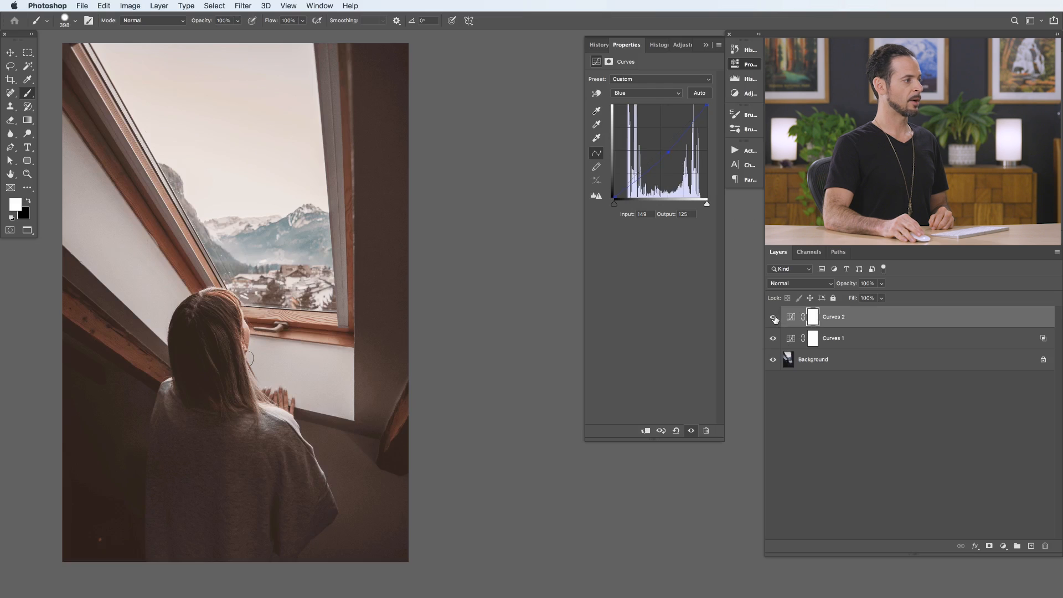
pyautogui.click(773, 319)
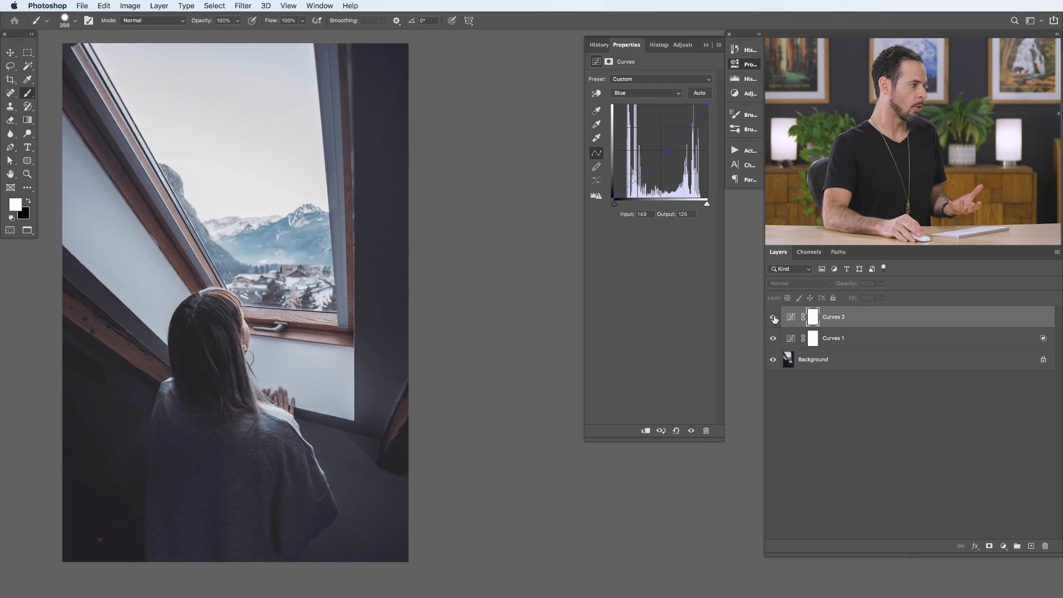
pyautogui.click(773, 319)
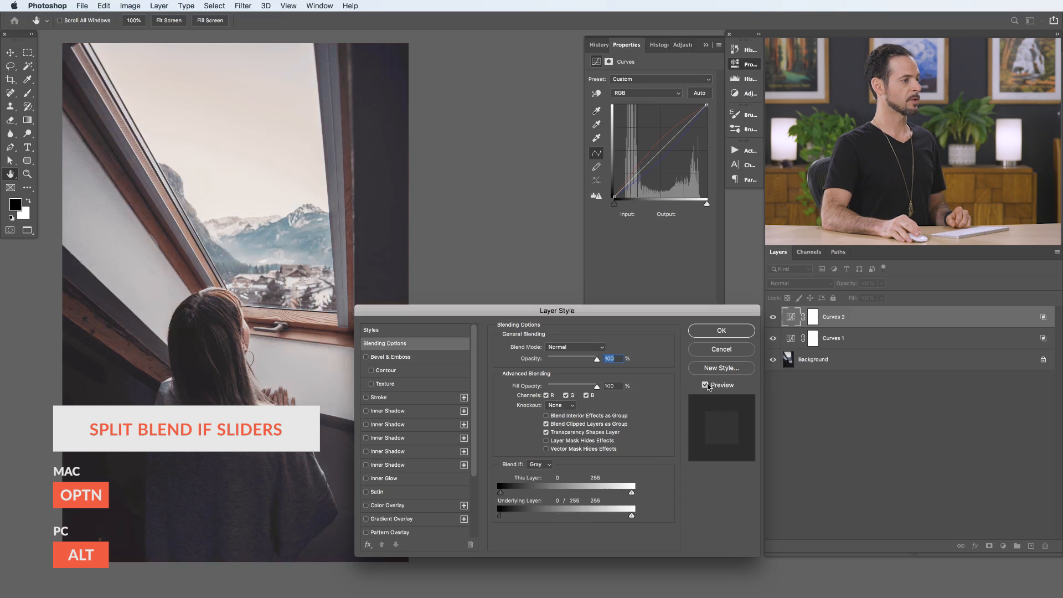
# Split Curves 2's black Underlying Layer Blend If slider so warming stays in the brighter tones, previewing before confirming
pyautogui.click(707, 385)
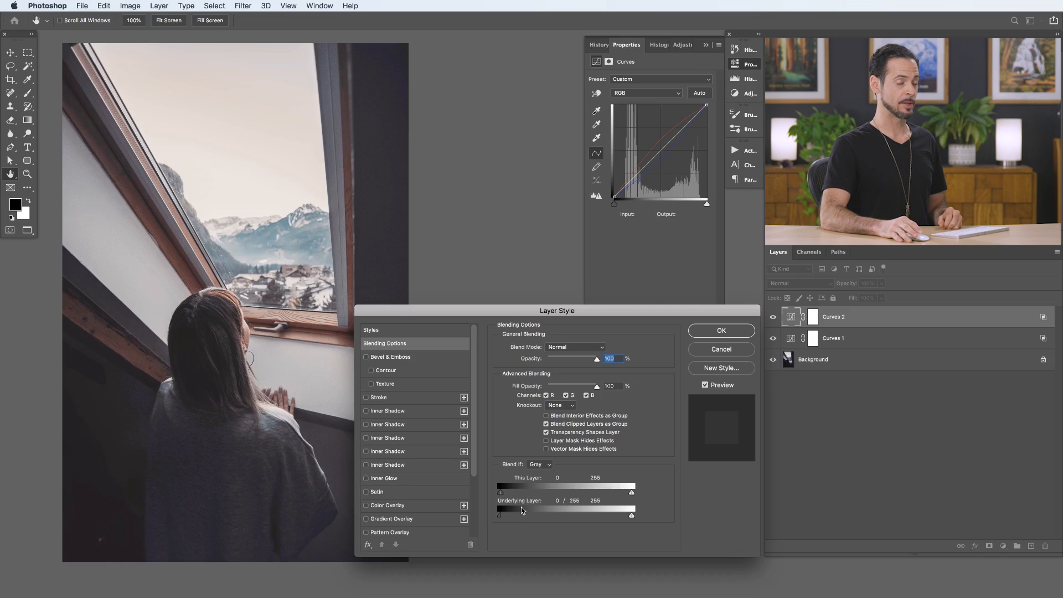
pyautogui.click(719, 331)
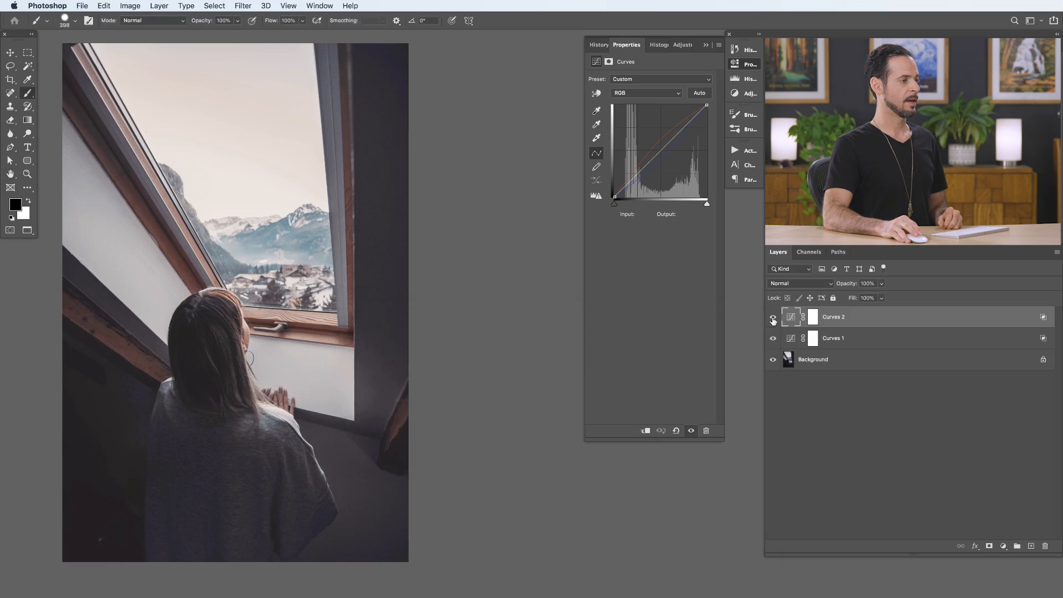
pyautogui.click(772, 319)
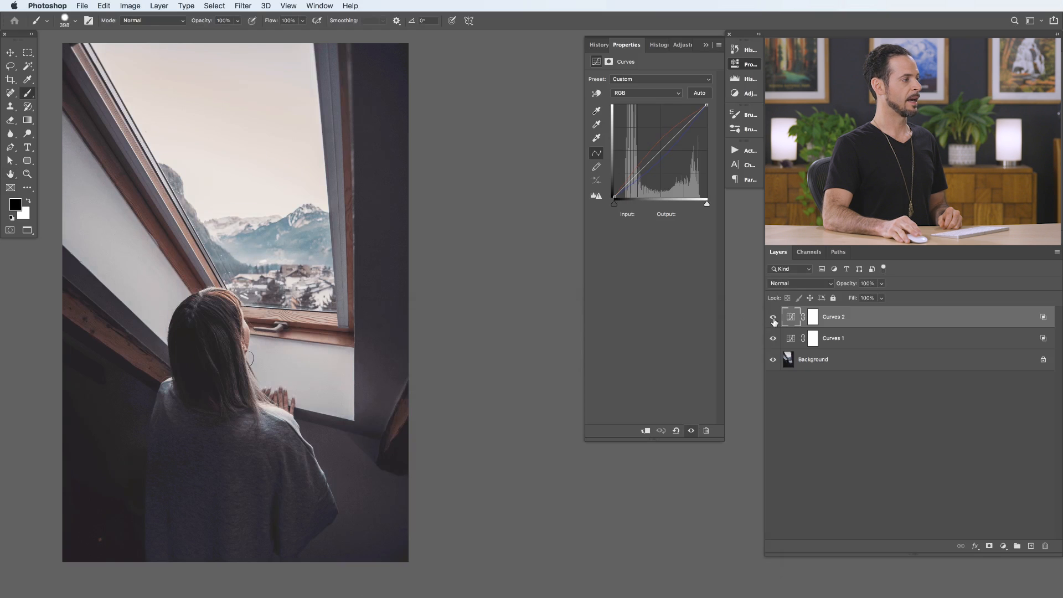
pyautogui.click(773, 318)
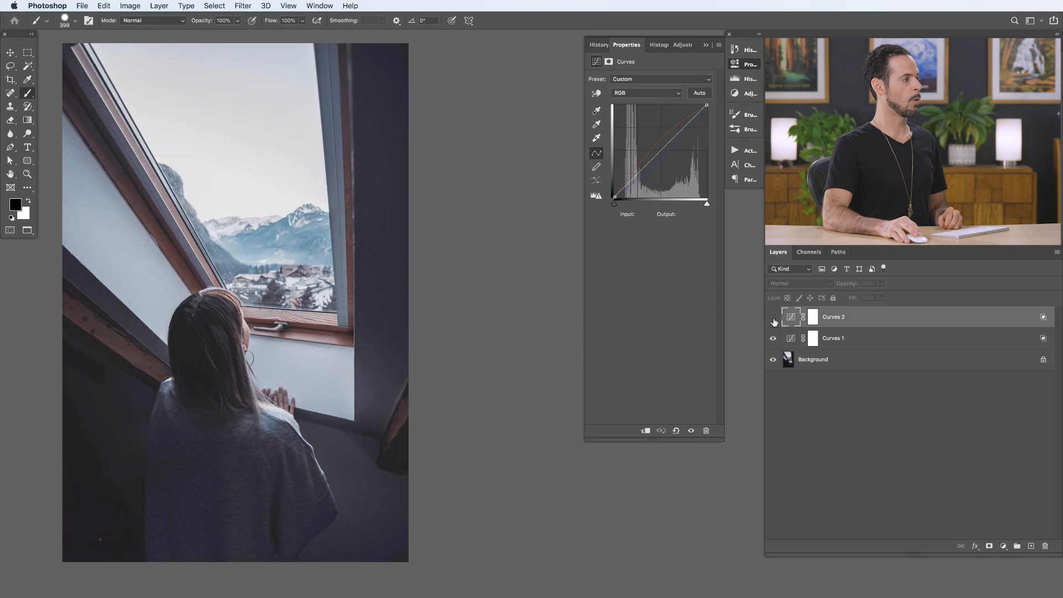
pyautogui.click(772, 319)
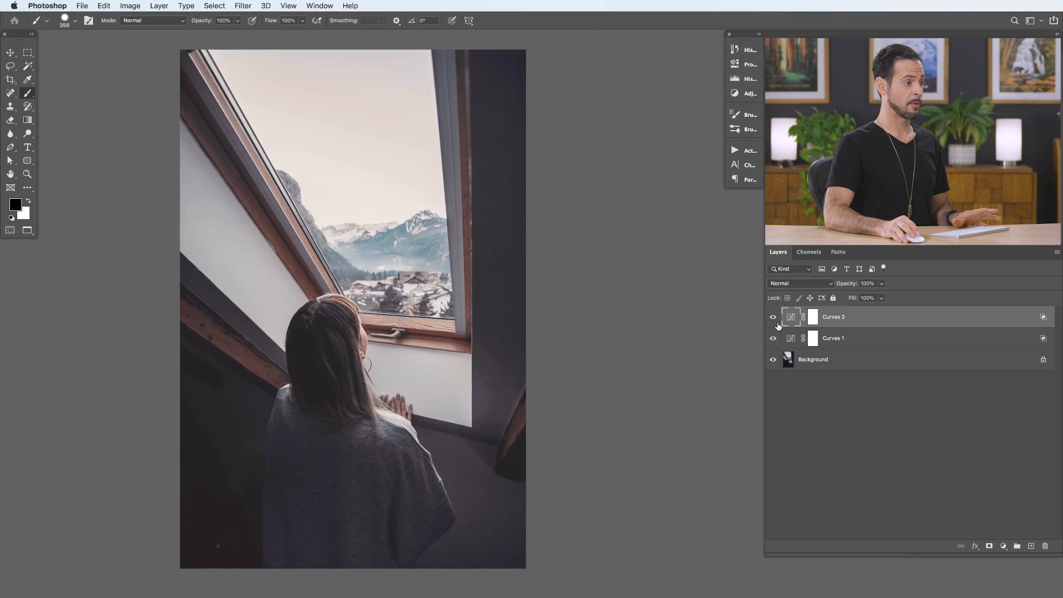
pyautogui.click(772, 317)
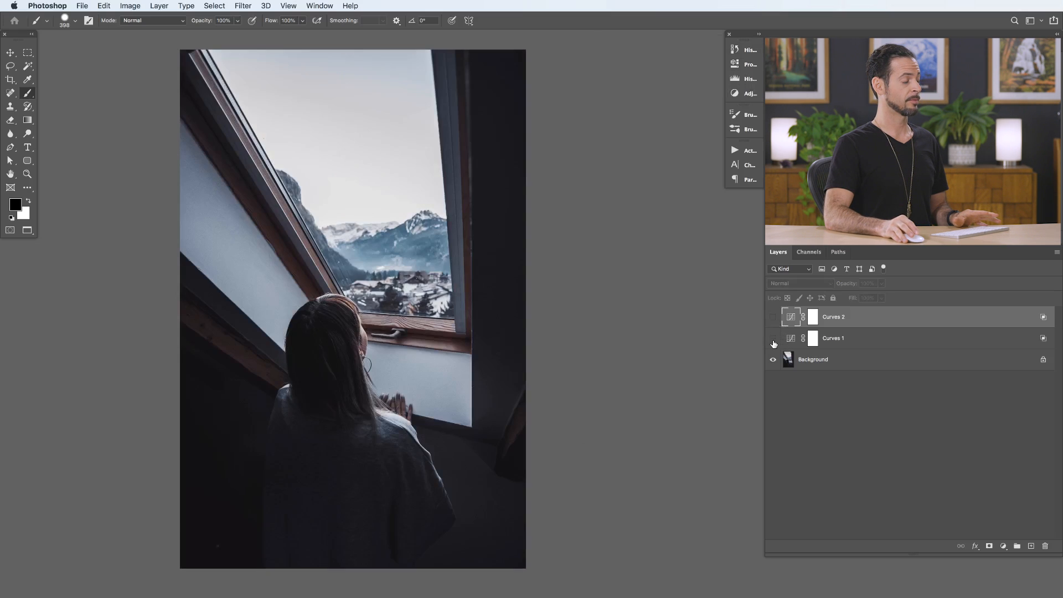
pyautogui.click(772, 319)
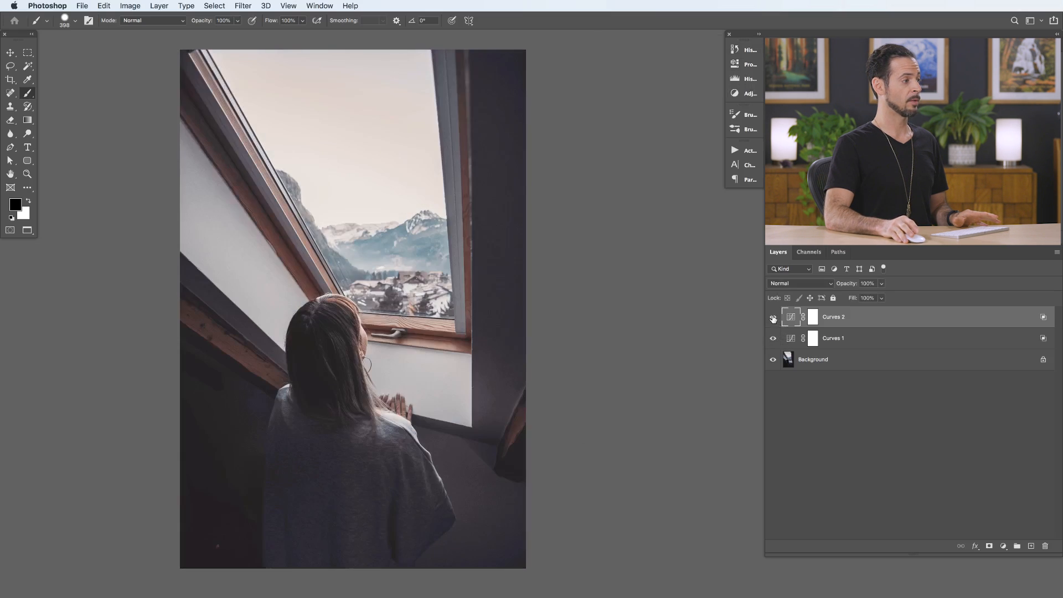
pyautogui.click(772, 317)
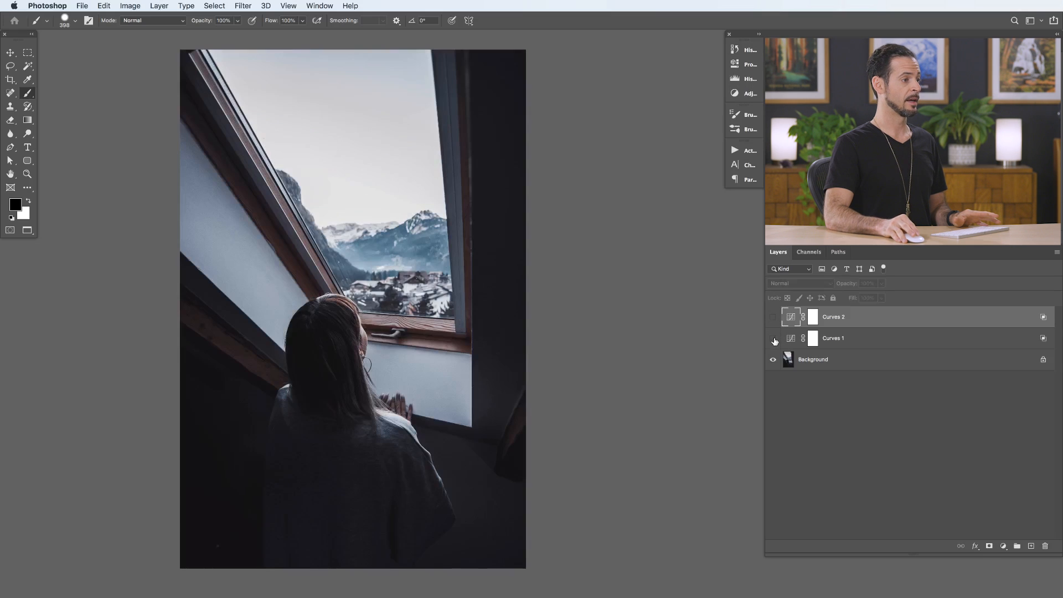
pyautogui.click(772, 317)
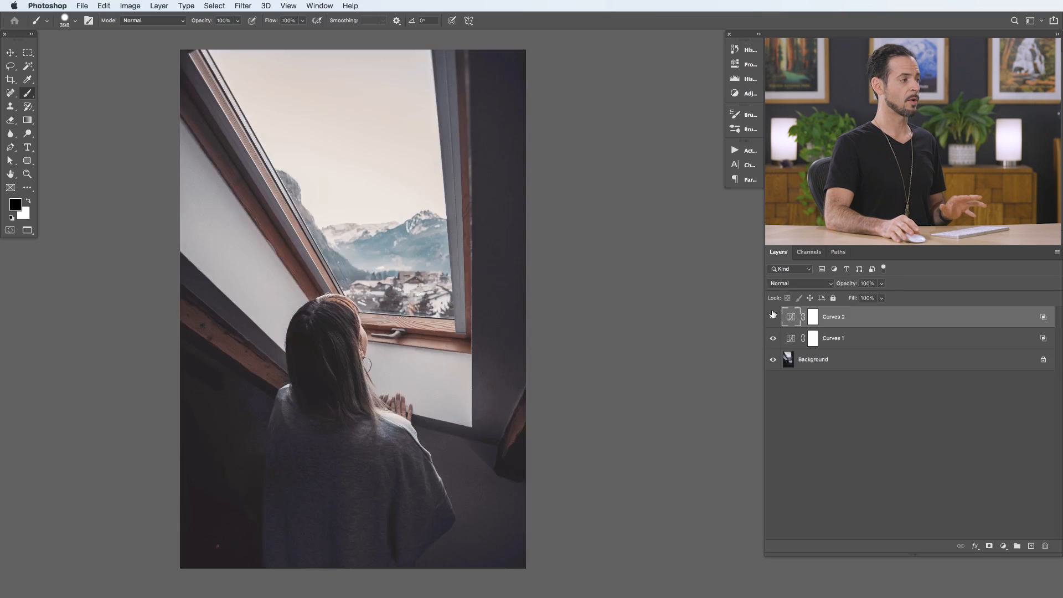